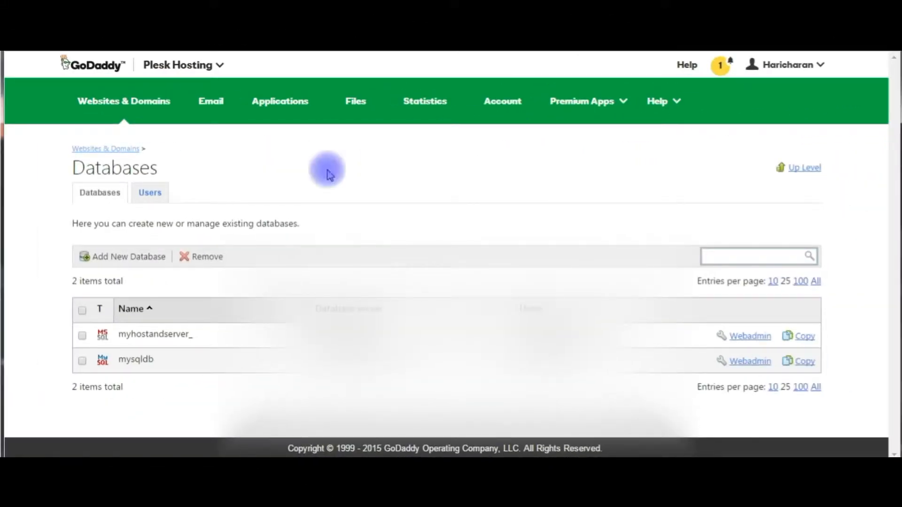
Step: Launch Webadmin for the myhostandserver_ database from the Plesk Databases page
double_click(114, 168)
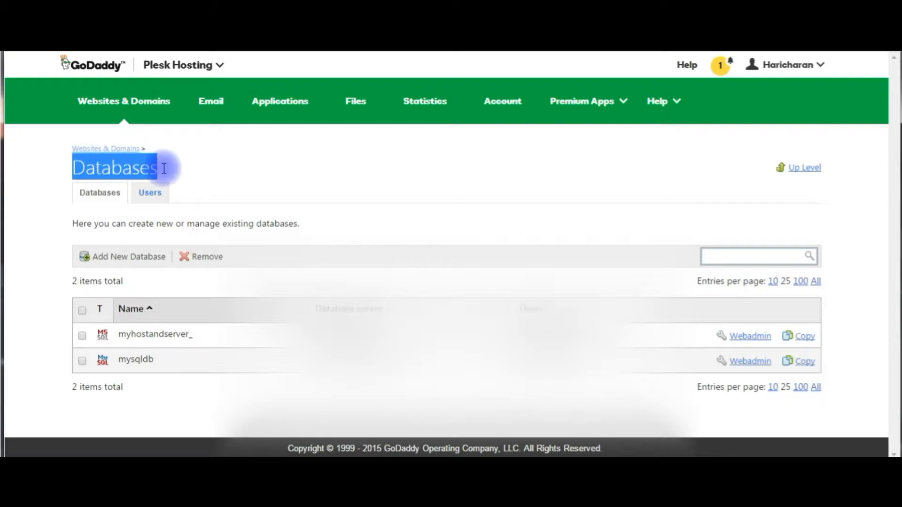
mouse_move(104, 336)
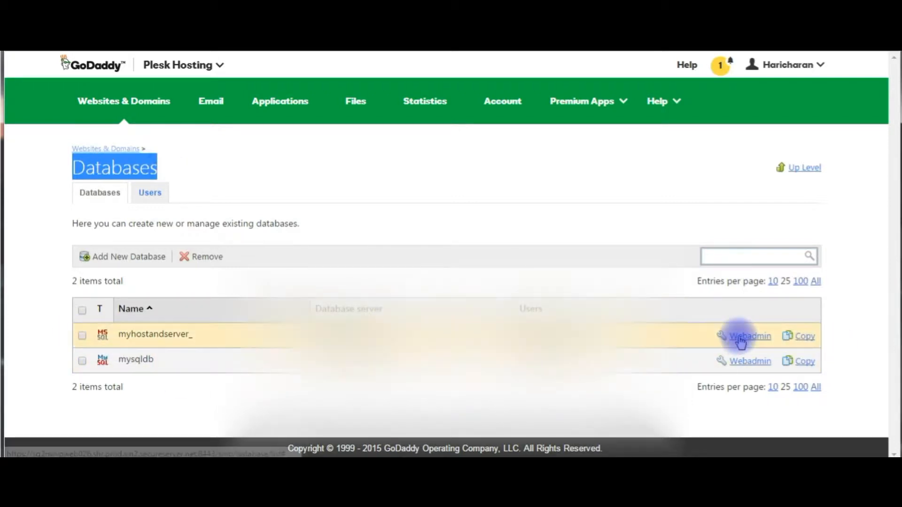
left_click(749, 337)
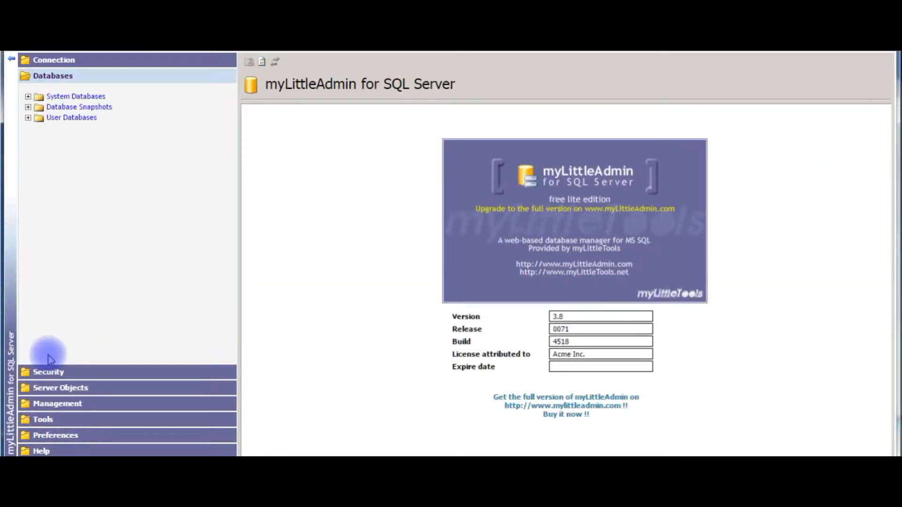
mouse_move(55, 75)
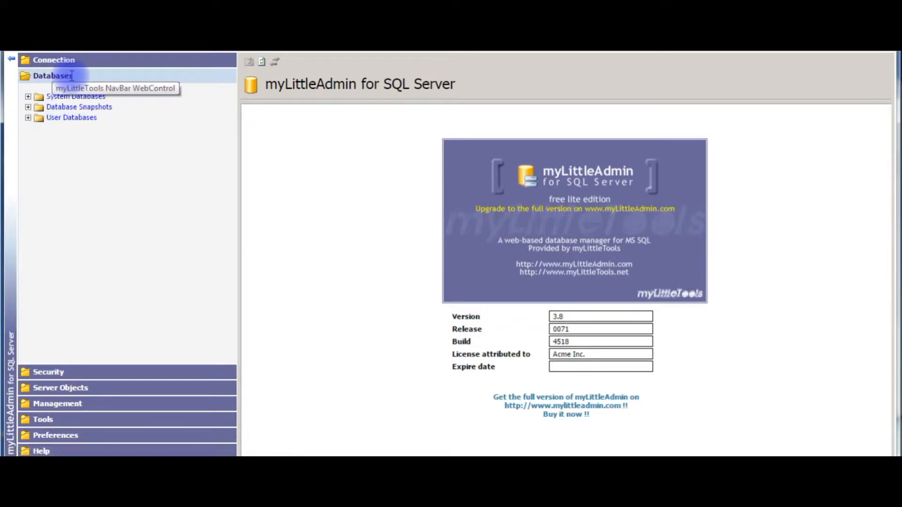
mouse_move(72, 127)
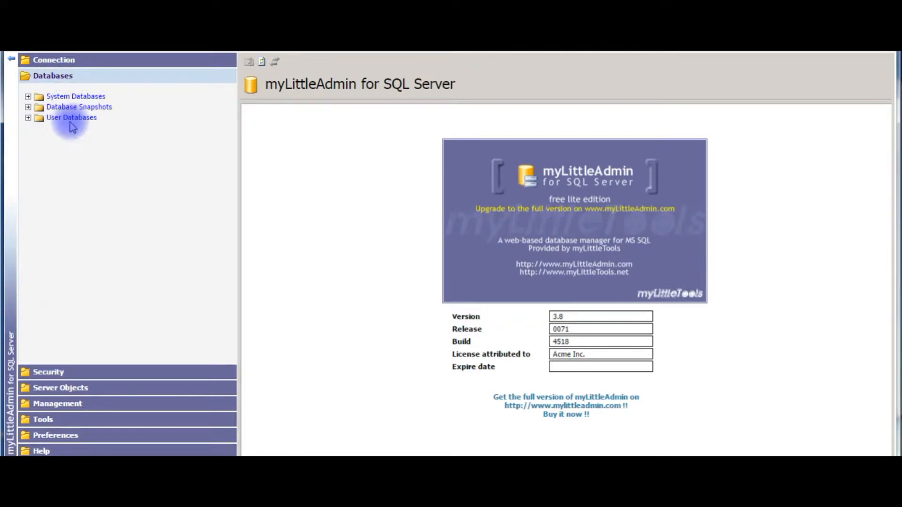
Step: Expand User Databases > myhostandserver_ > Tables and browse the table list
left_click(27, 117)
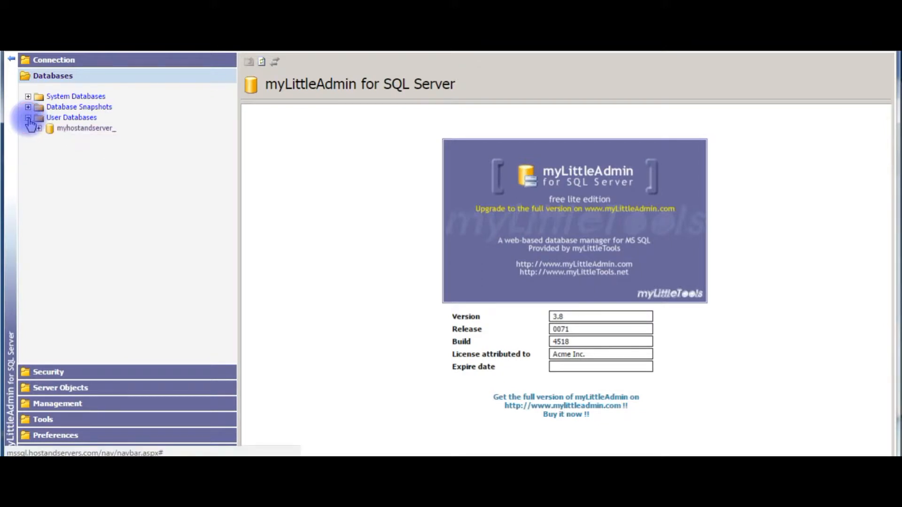
left_click(86, 127)
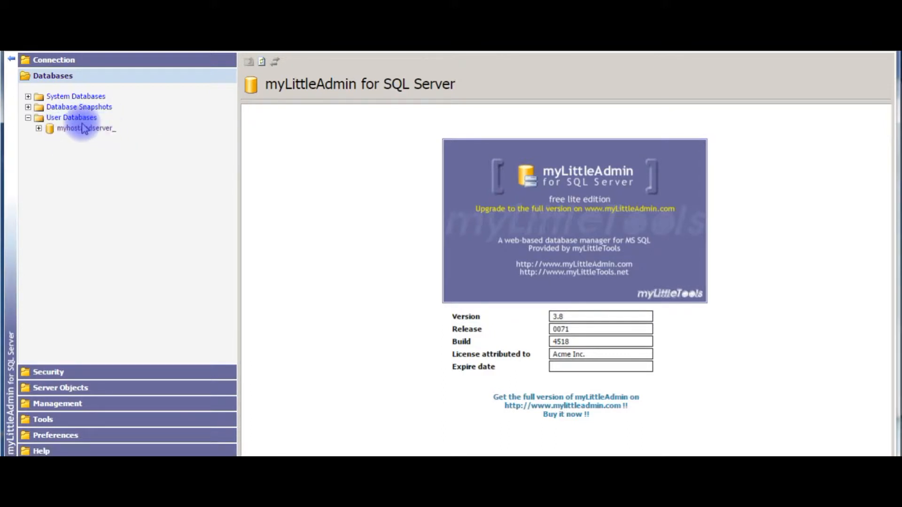
mouse_move(49, 135)
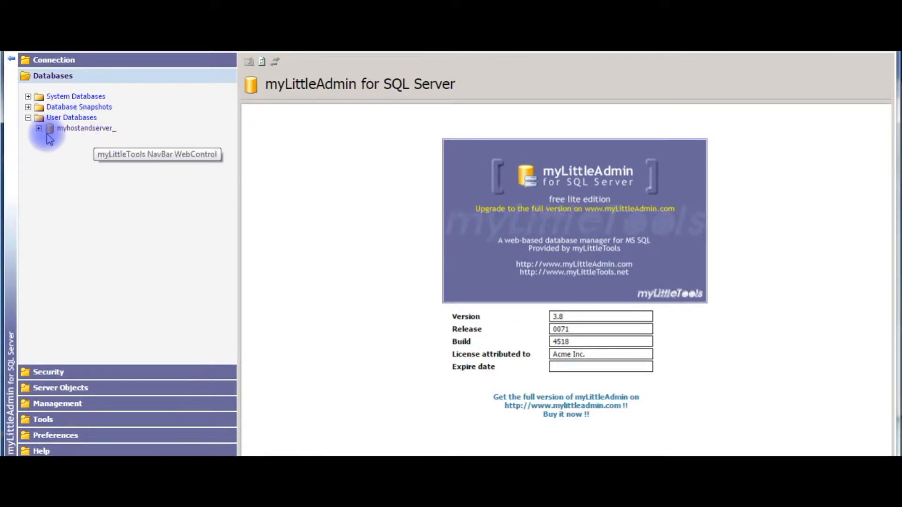
left_click(38, 128)
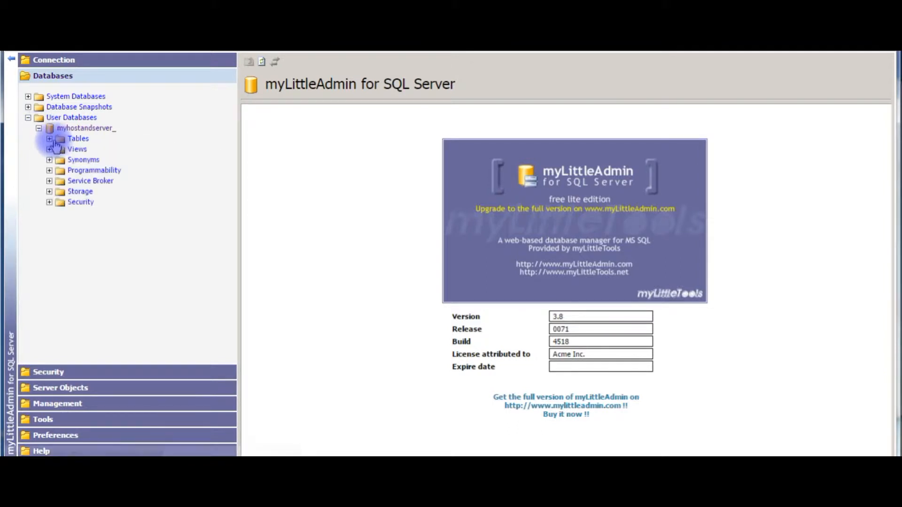
left_click(50, 139)
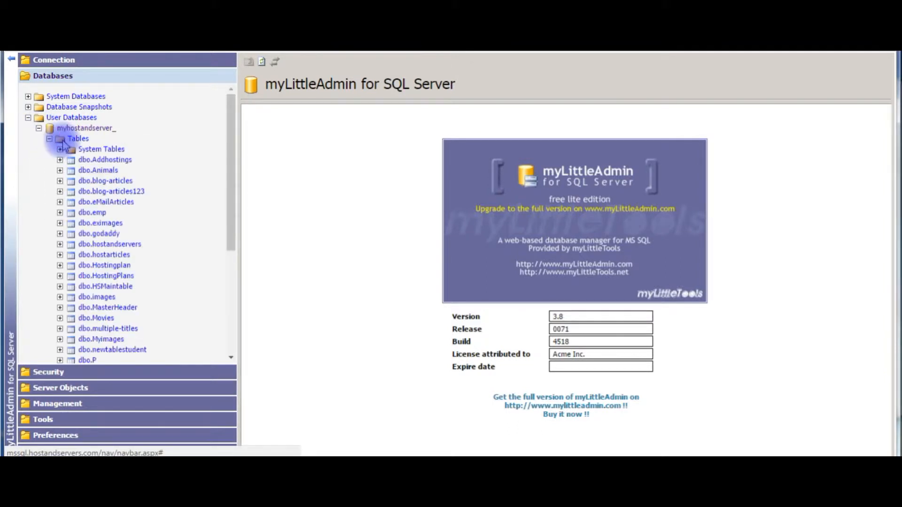
scroll("down", 3)
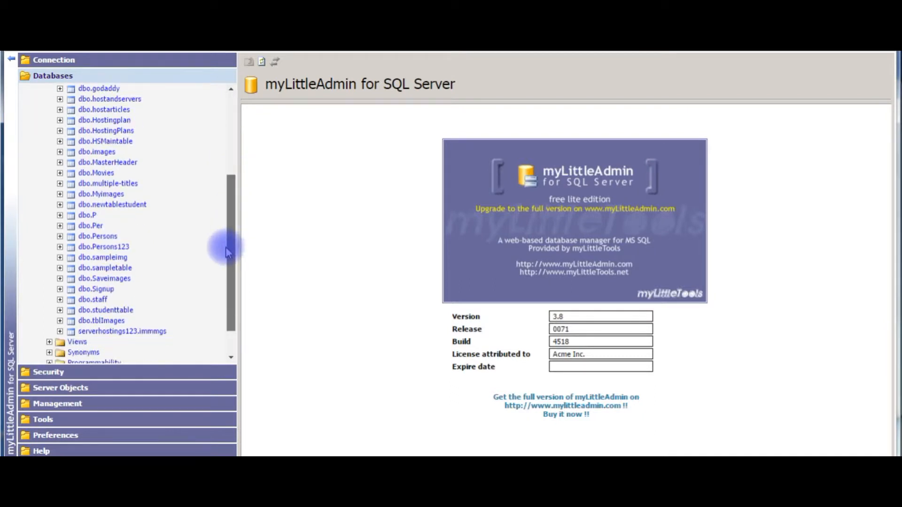
scroll("up", 3)
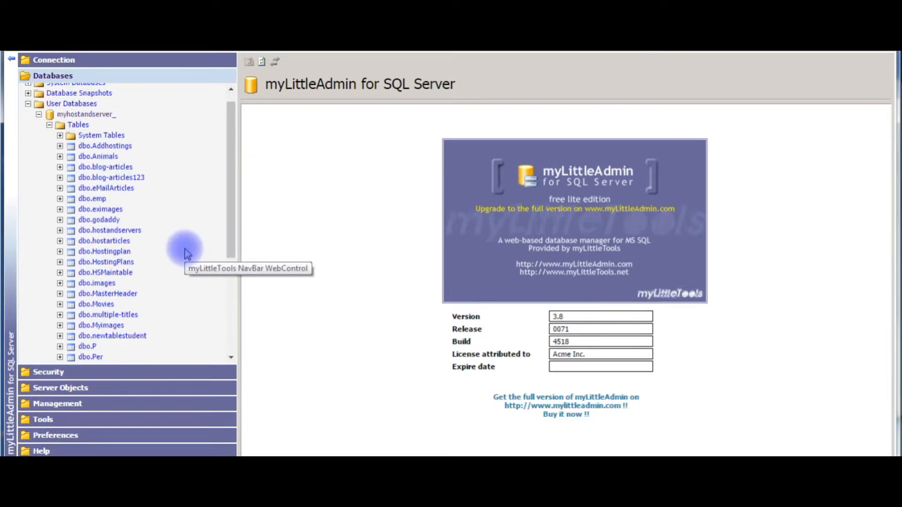
mouse_move(50, 287)
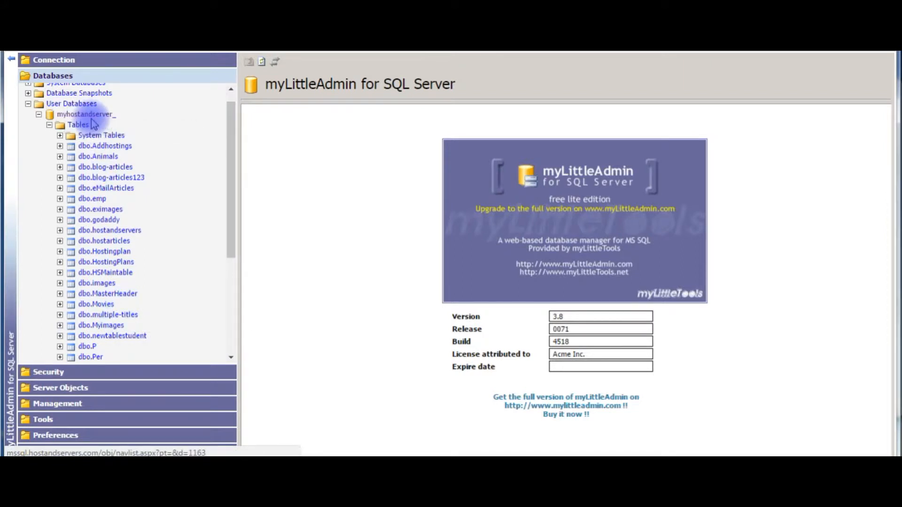
mouse_move(217, 354)
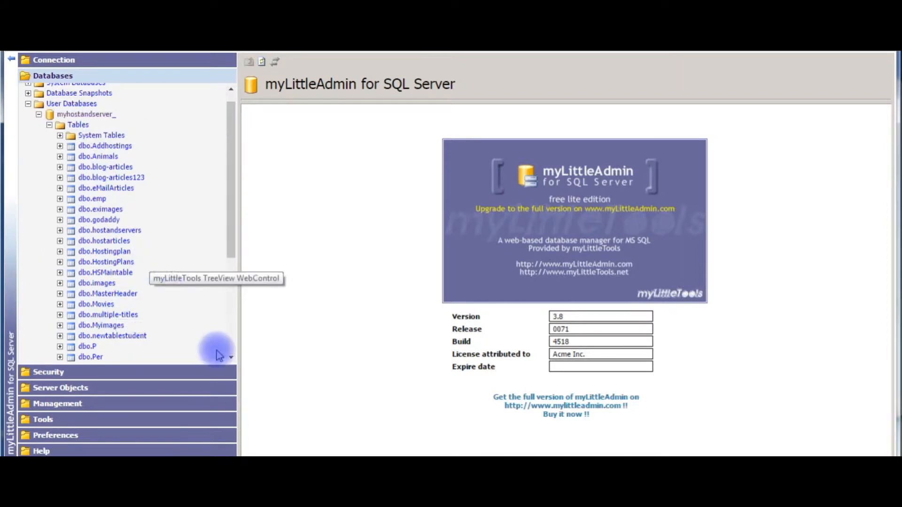
mouse_move(43, 419)
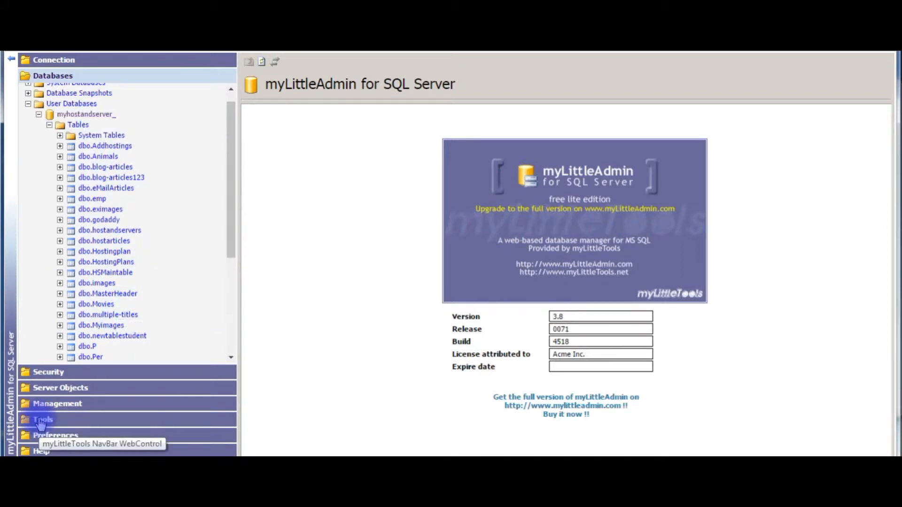
Step: Start a Tools > New Query and enter "select * from sys.tables"
left_click(42, 419)
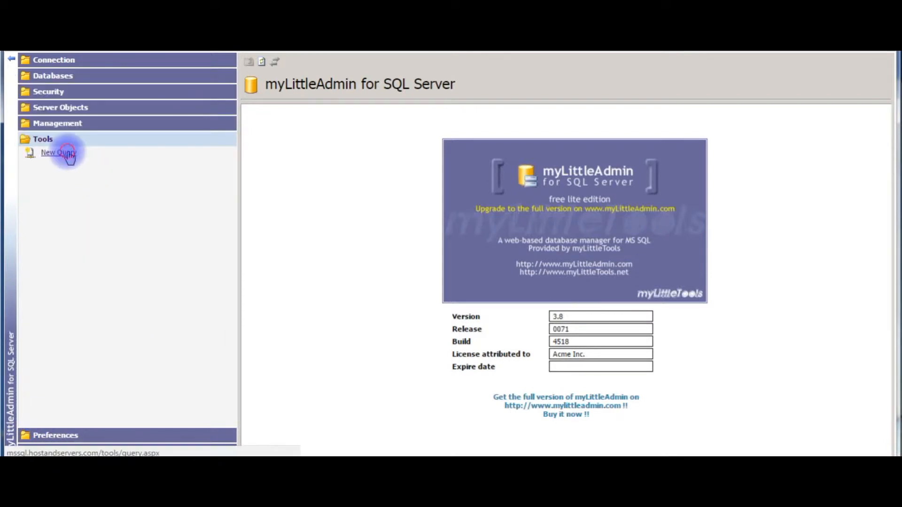
left_click(55, 152)
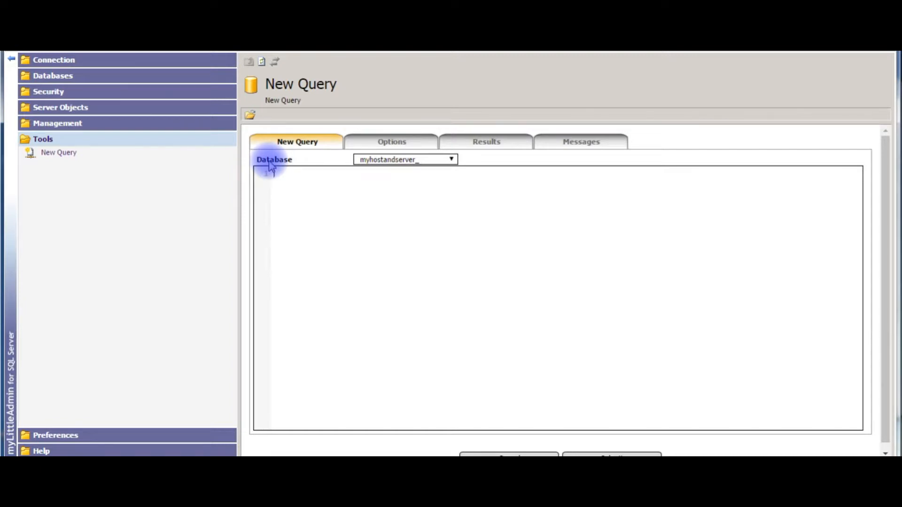
mouse_move(266, 181)
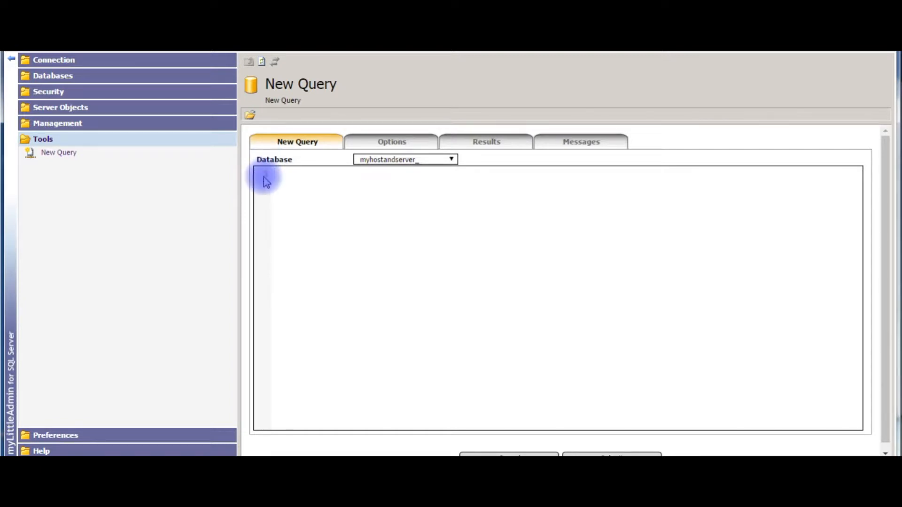
type("select *")
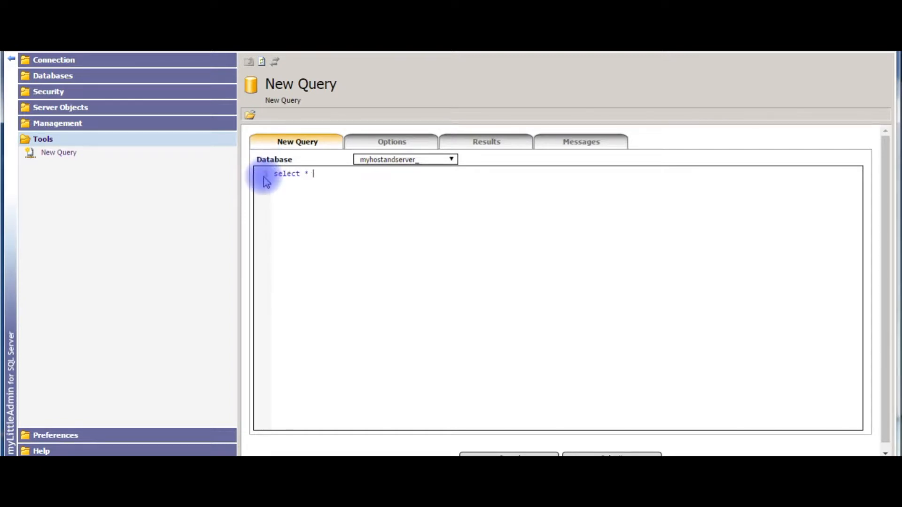
type("from sys.")
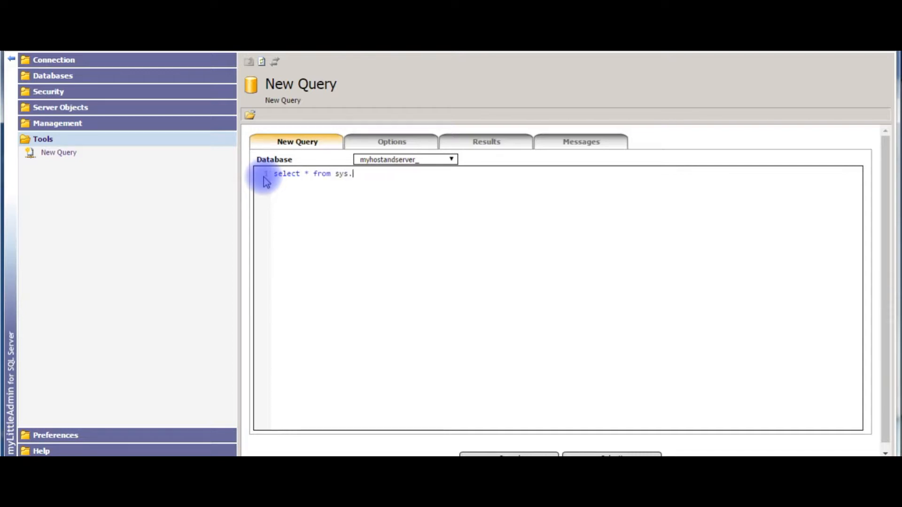
type("tables;")
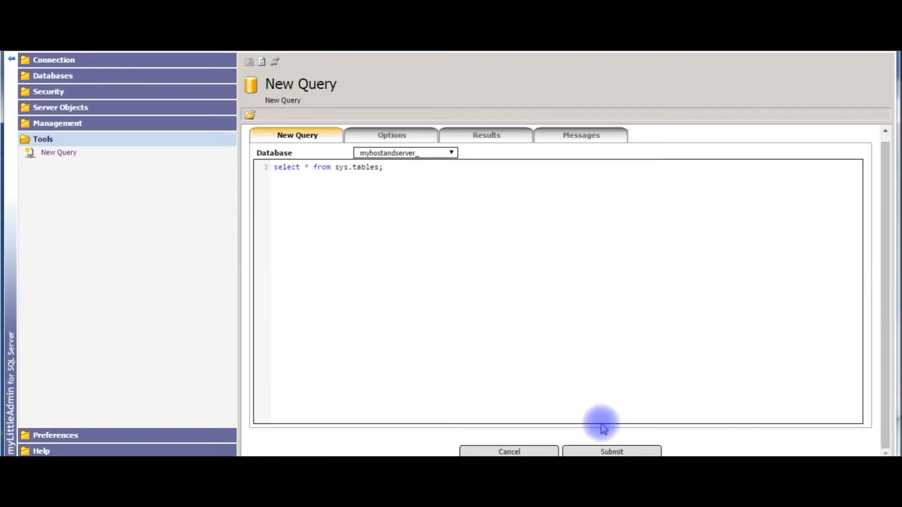
Step: Submit the sys.tables query, view the results, and return to the query editor
left_click(612, 452)
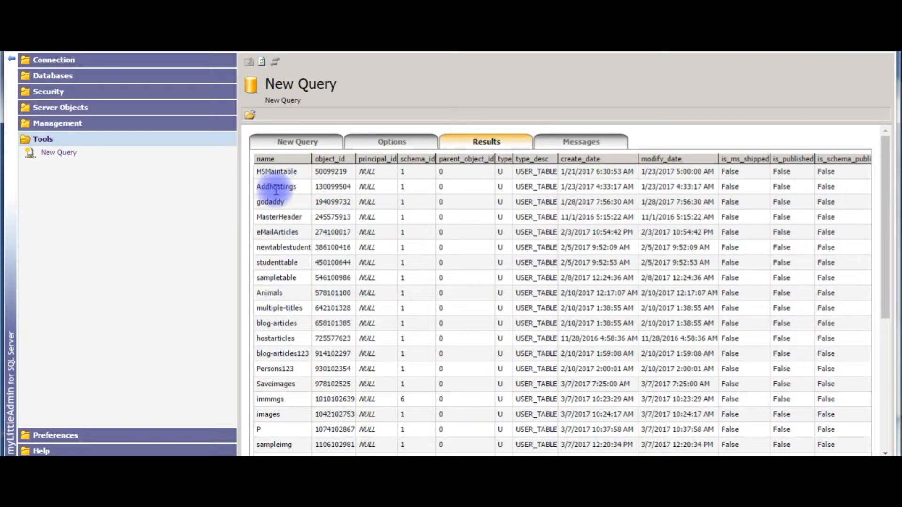
mouse_move(319, 128)
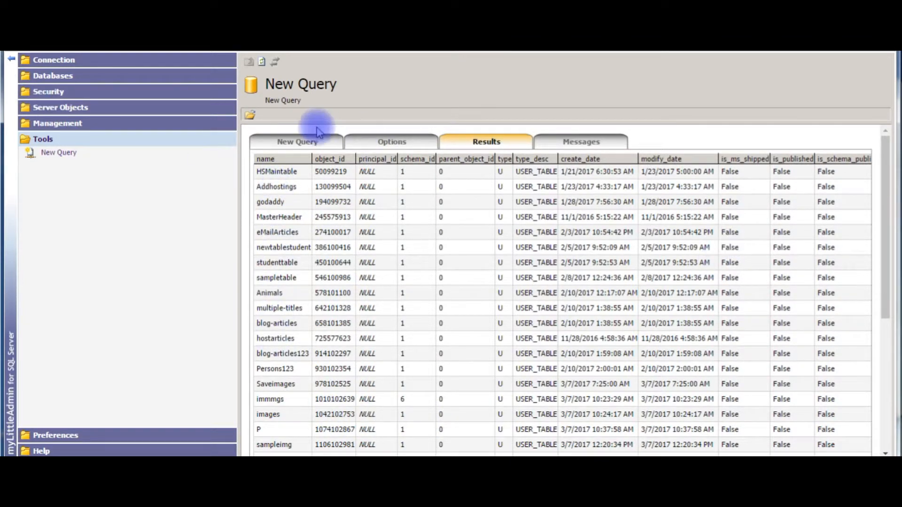
left_click(298, 142)
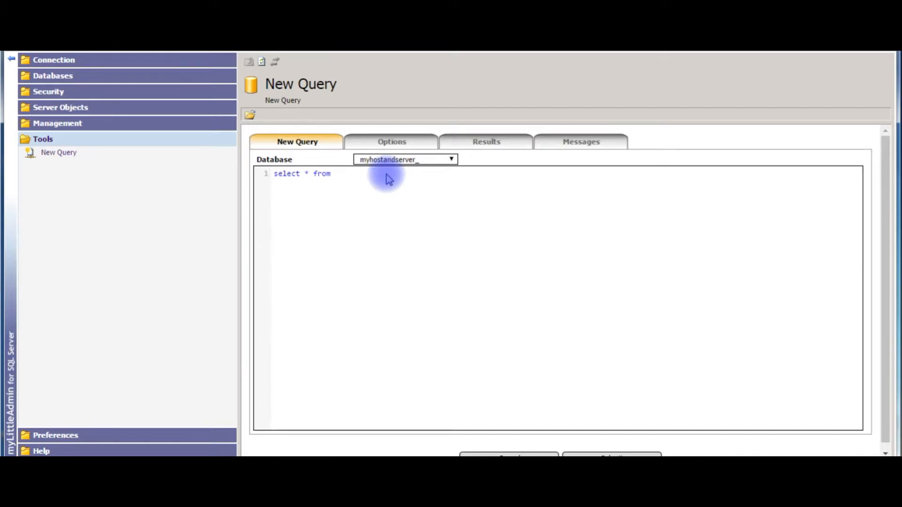
Step: Run "select * from information_schema.tables" and view catalog, schema, name and type results
type("information")
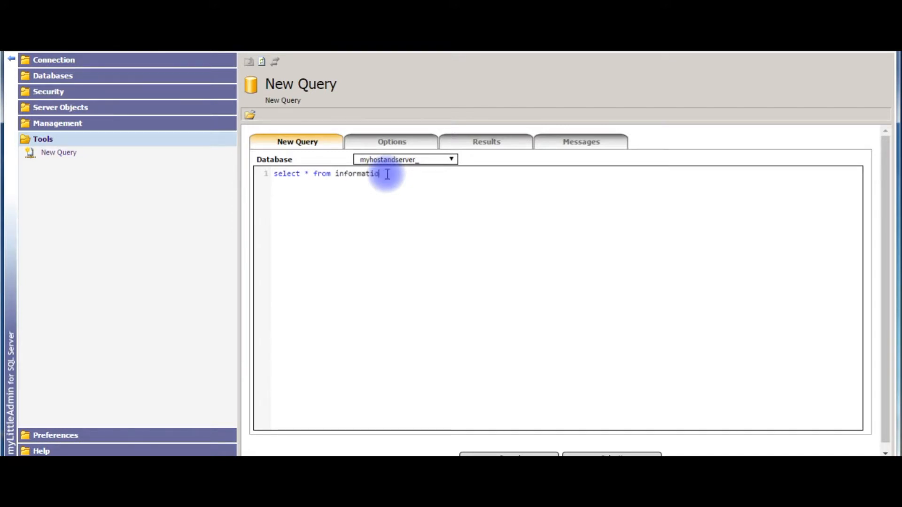
type("_sch")
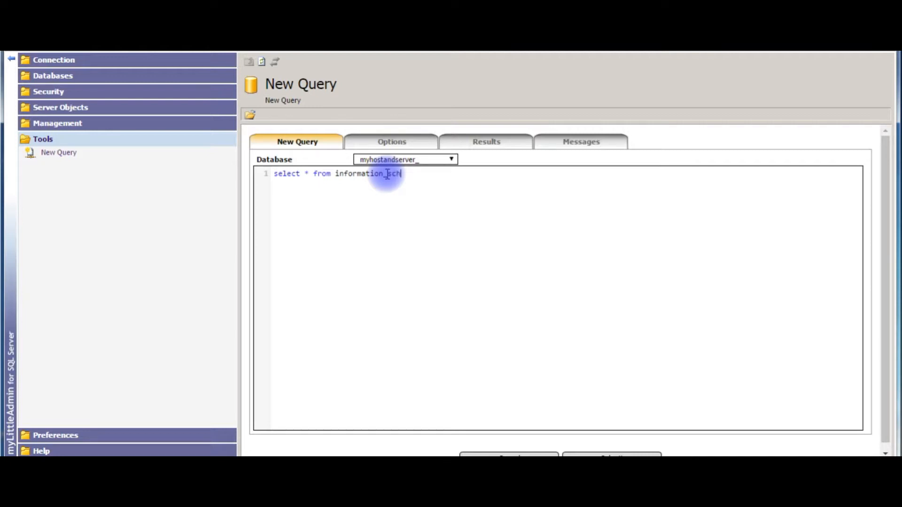
type("ema")
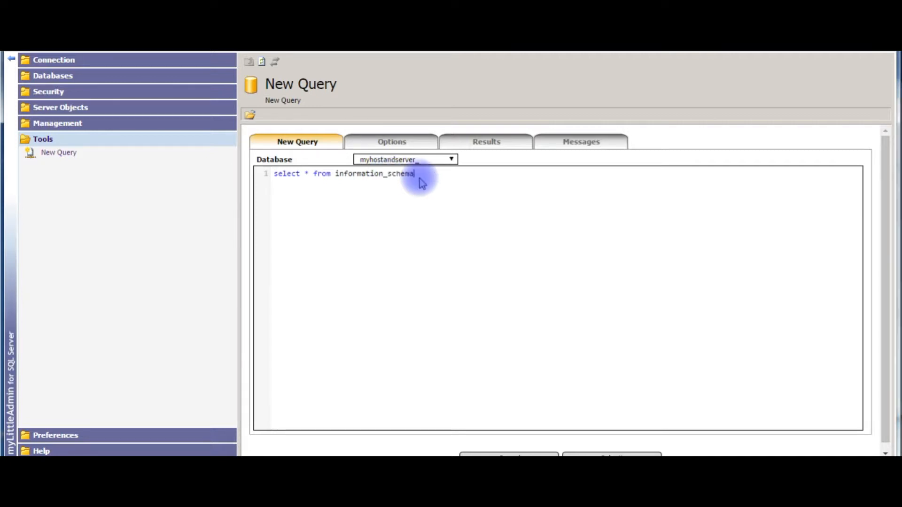
type(".tab")
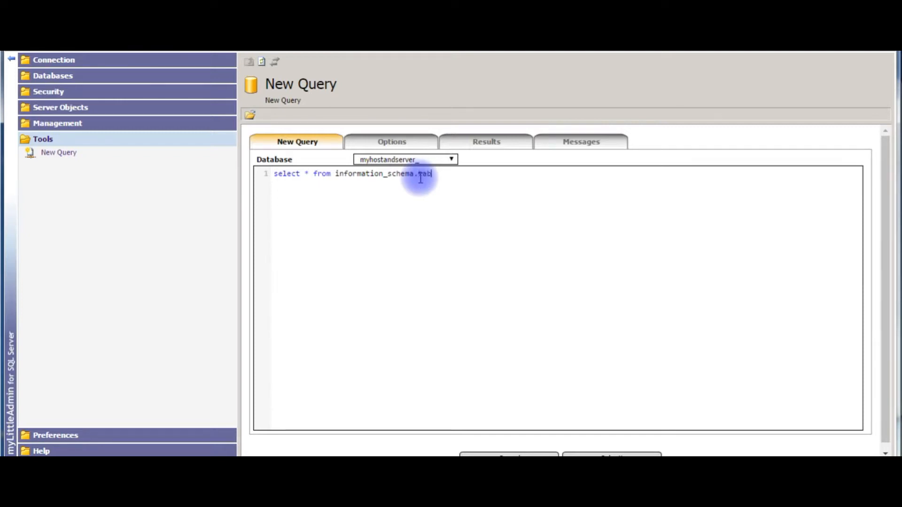
type("les")
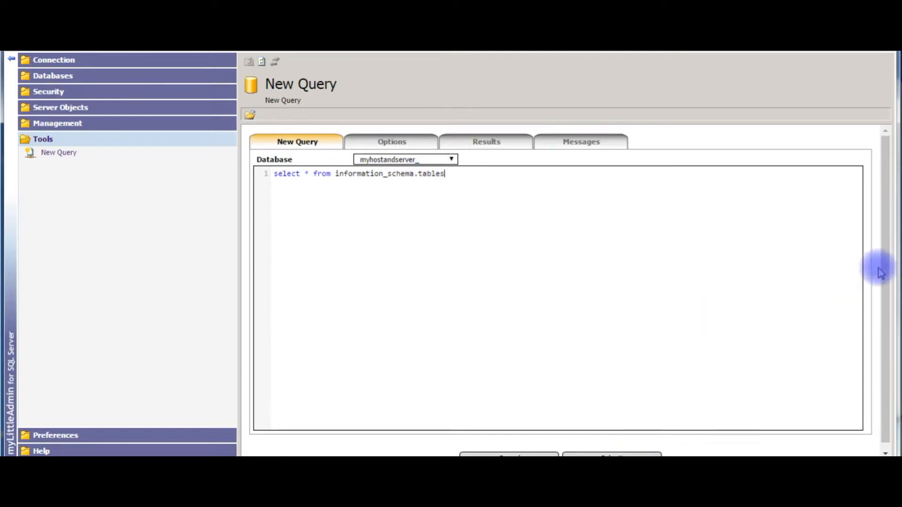
left_click(612, 452)
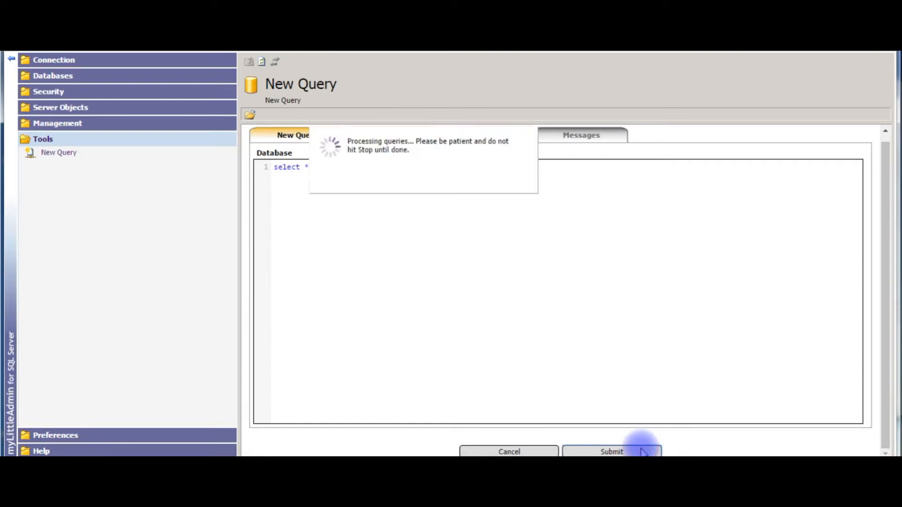
left_click(612, 452)
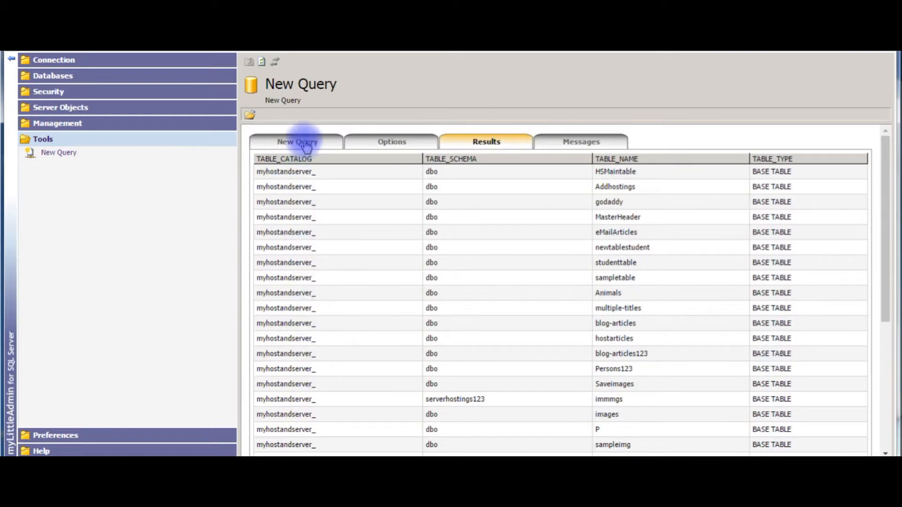
left_click(297, 142)
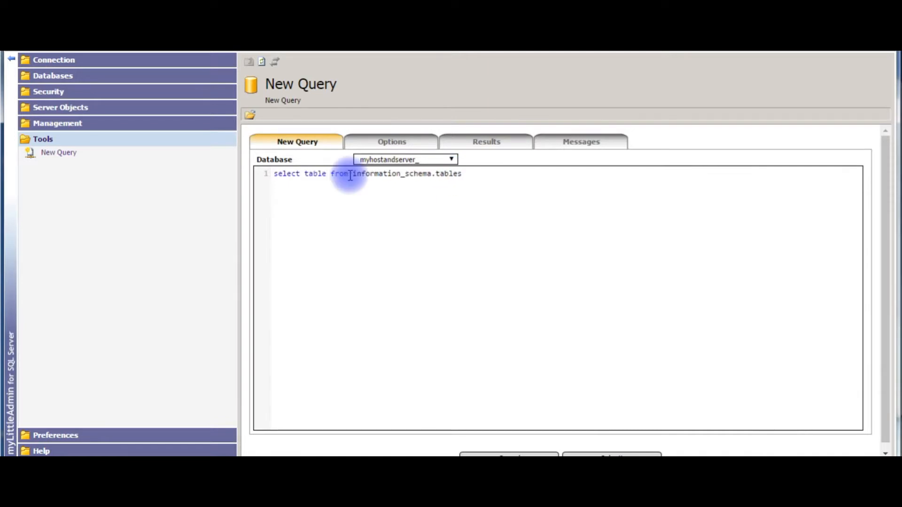
Step: Run "select table_name from information_schema.tables" to return only the table names
type("_name")
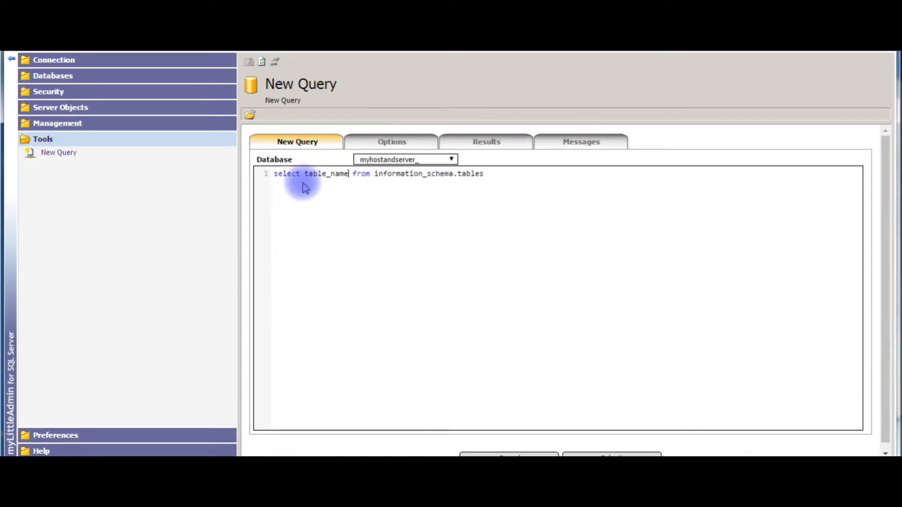
mouse_move(363, 178)
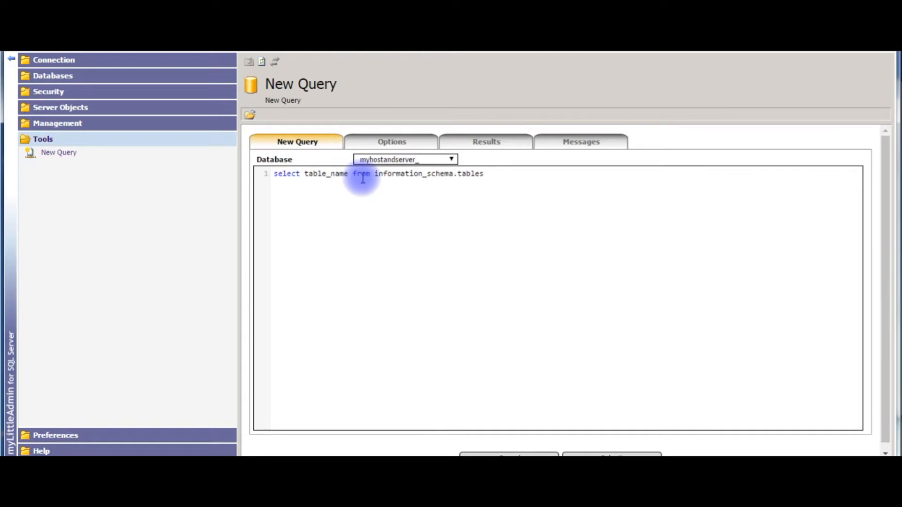
mouse_move(466, 184)
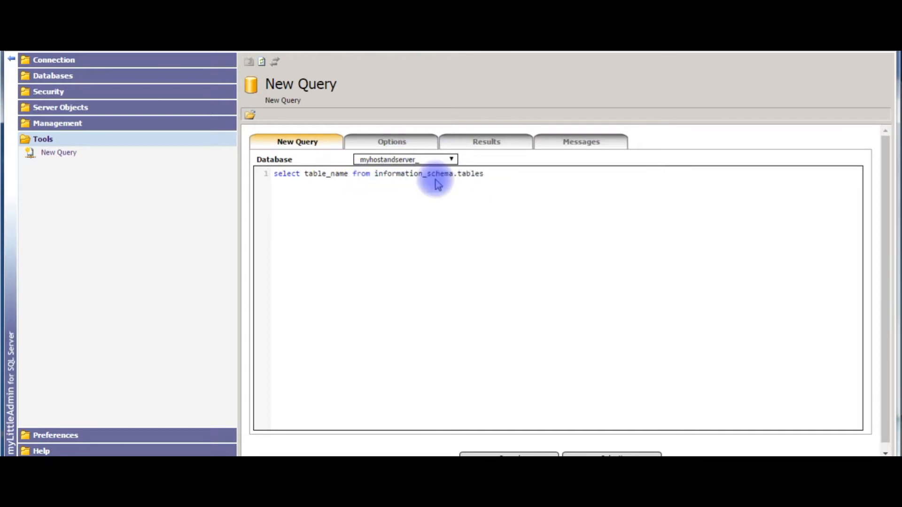
left_click(485, 174)
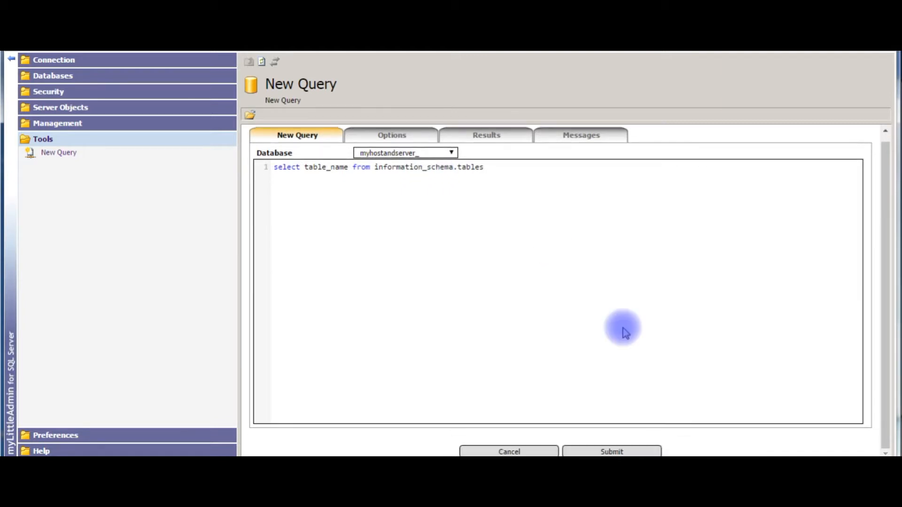
mouse_move(629, 452)
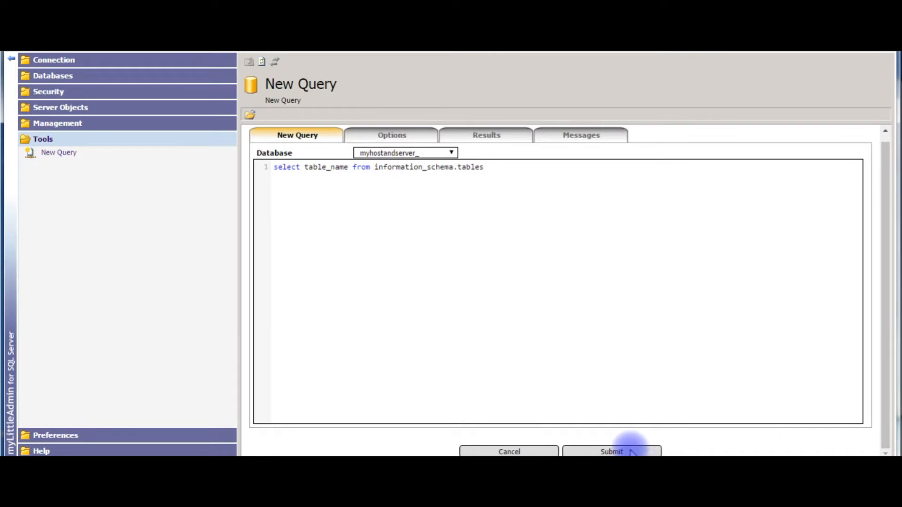
left_click(612, 452)
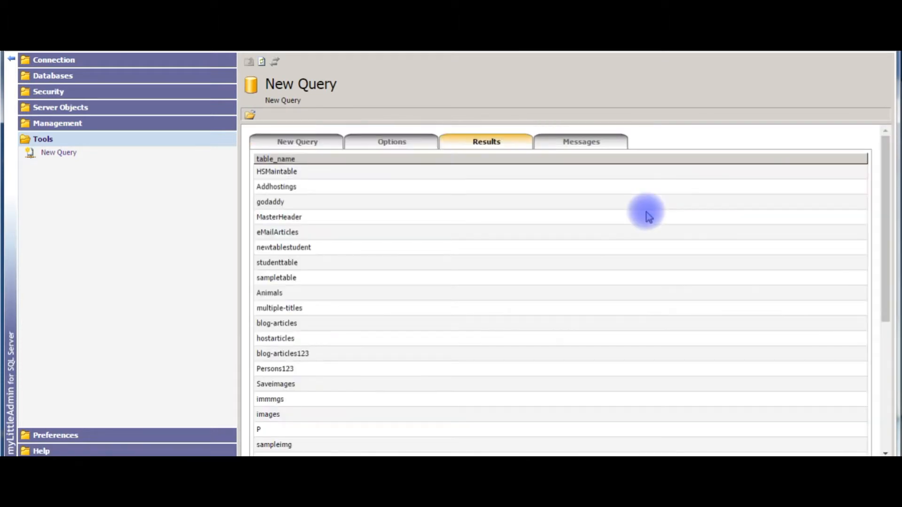
mouse_move(285, 217)
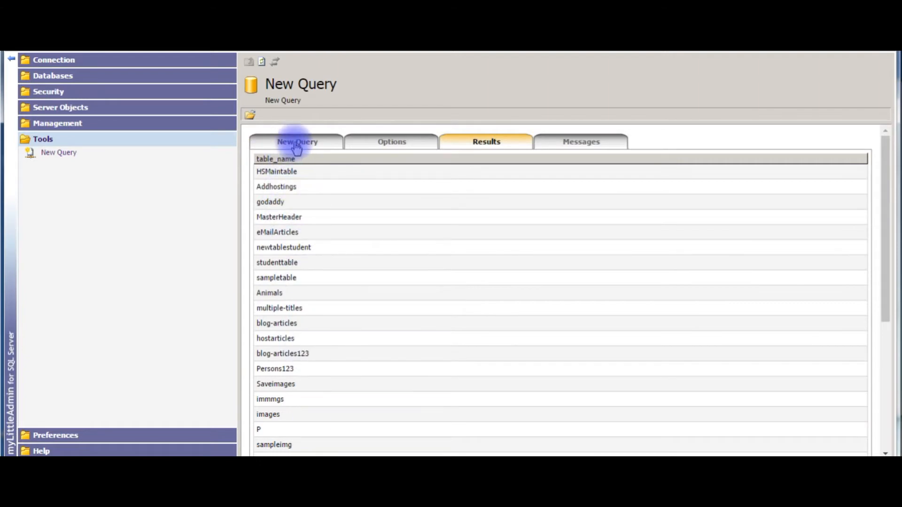
left_click(297, 142)
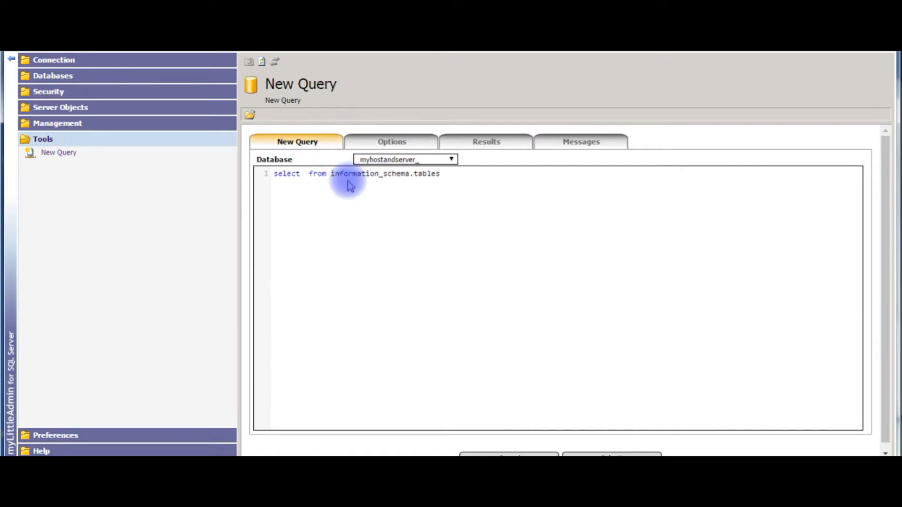
Step: Run "select * from information_schema.tables where table_type='base table';"
type("*")
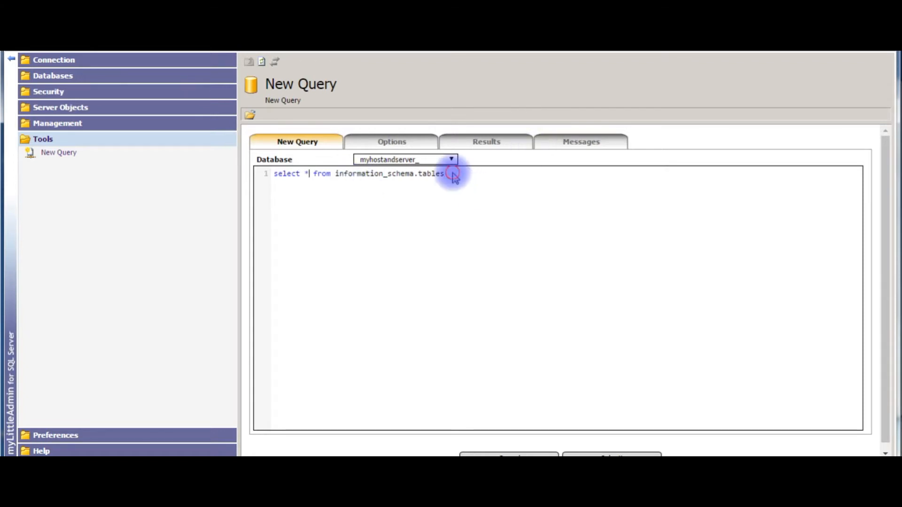
type("where table_type='base table")
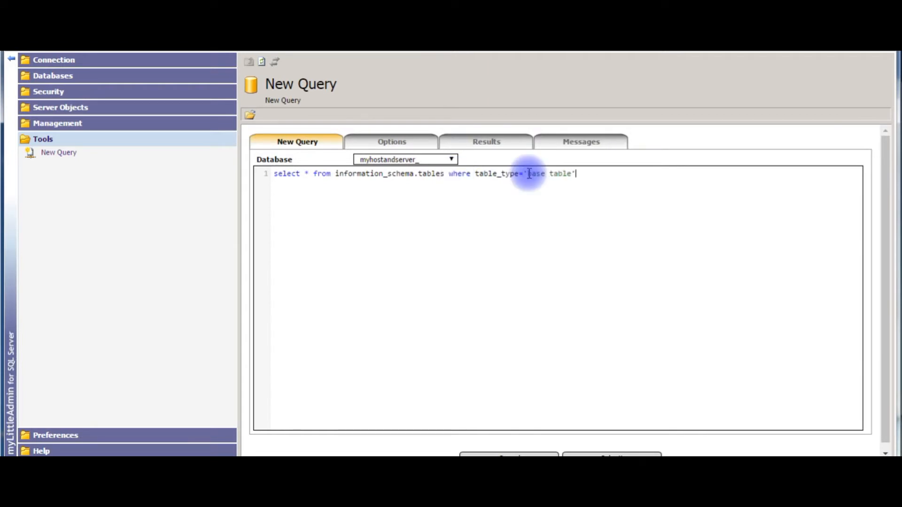
type(";")
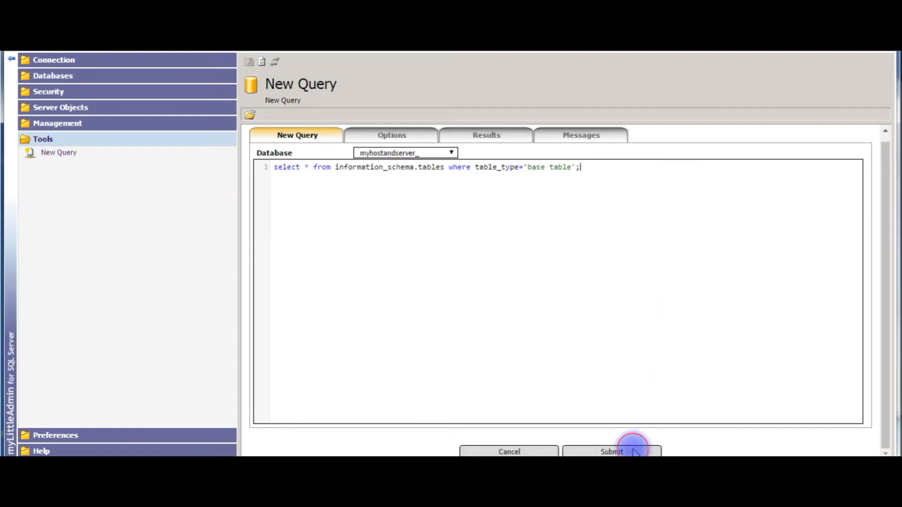
left_click(611, 452)
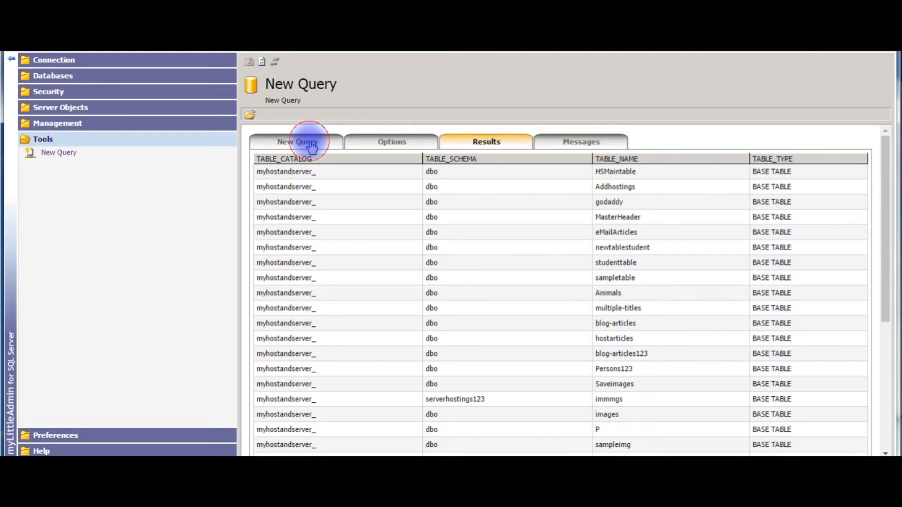
left_click(297, 142)
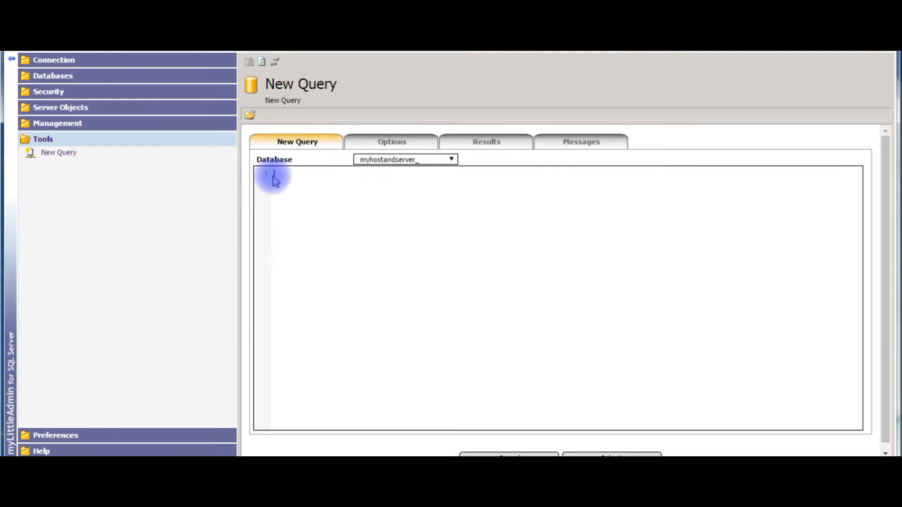
Step: Enter and submit "select * from sysobjects where xtype='U'" to list user tables
type("select * from sys")
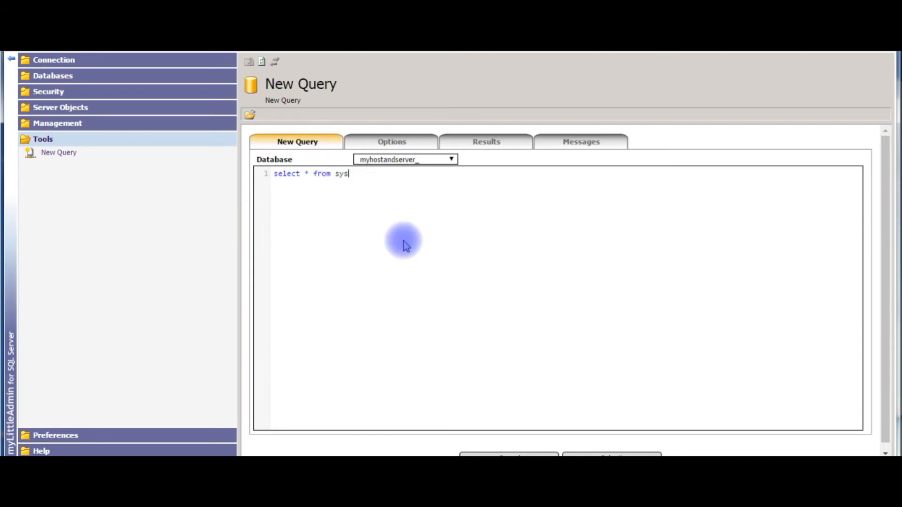
type("objects")
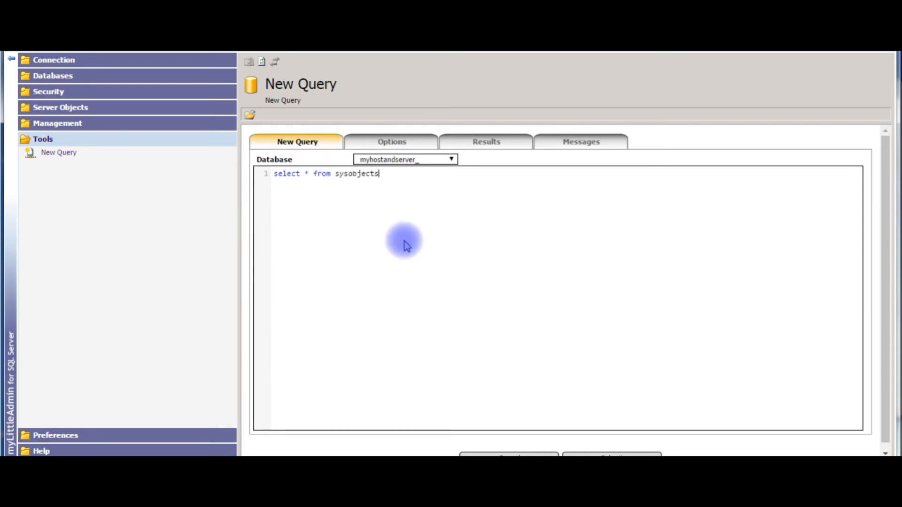
mouse_move(442, 180)
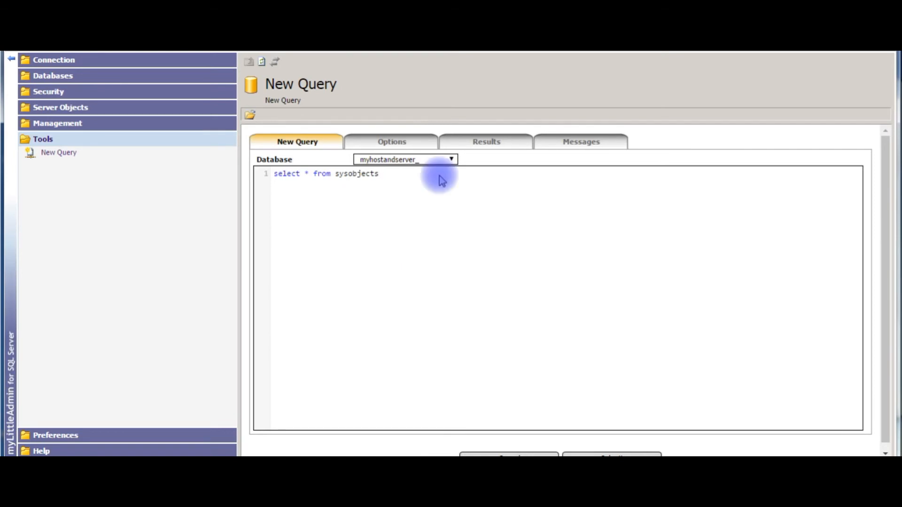
type("where x")
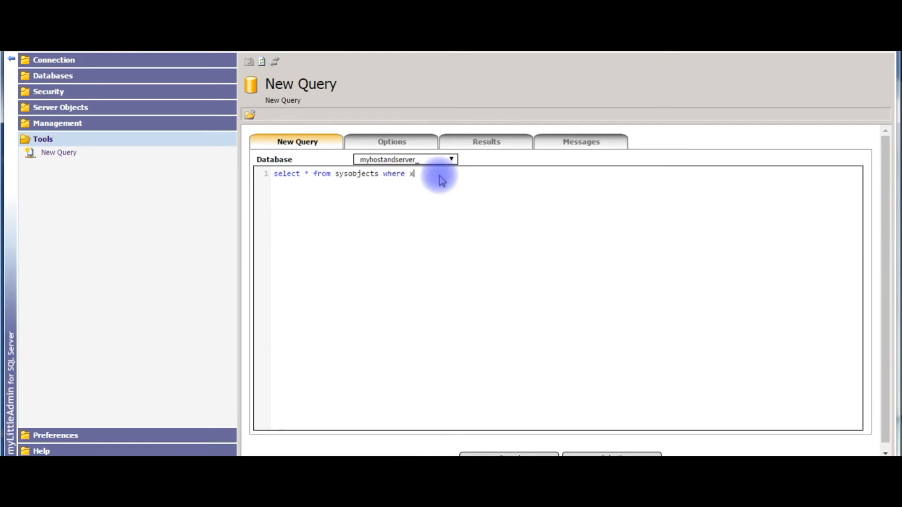
type("type=")
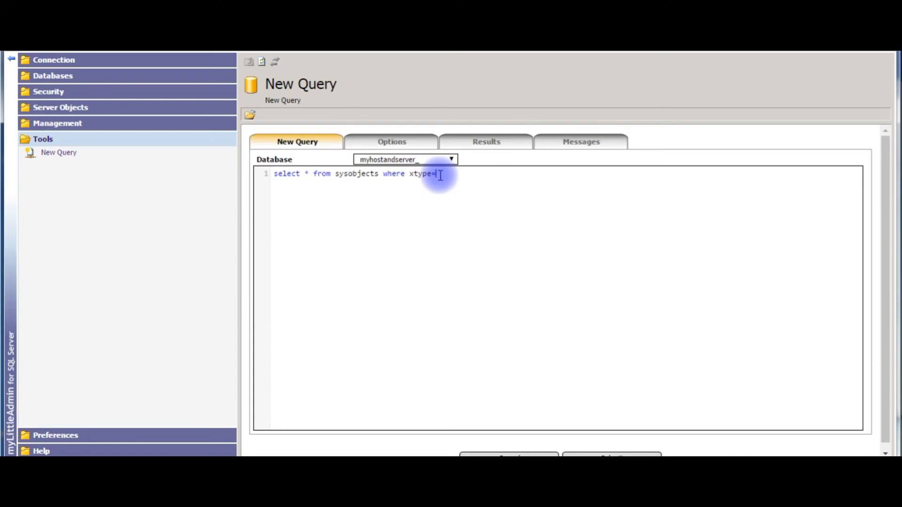
type("'")
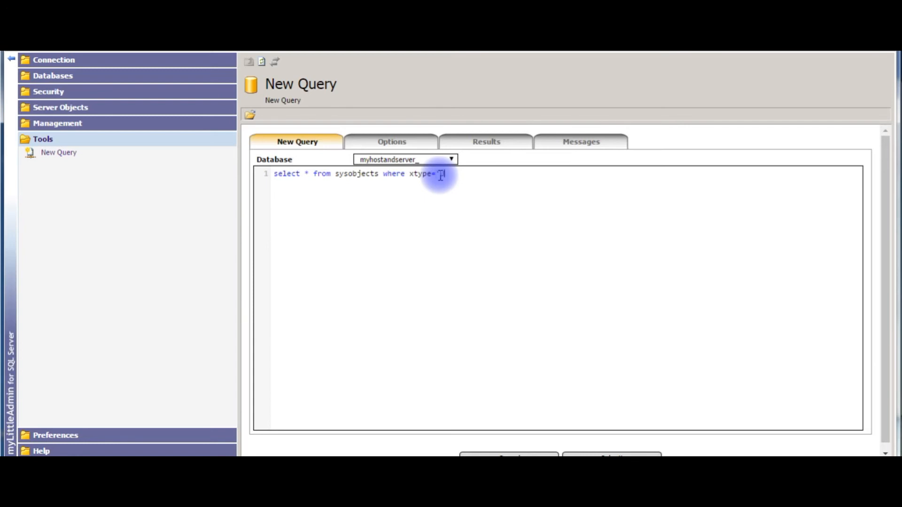
type("'U'")
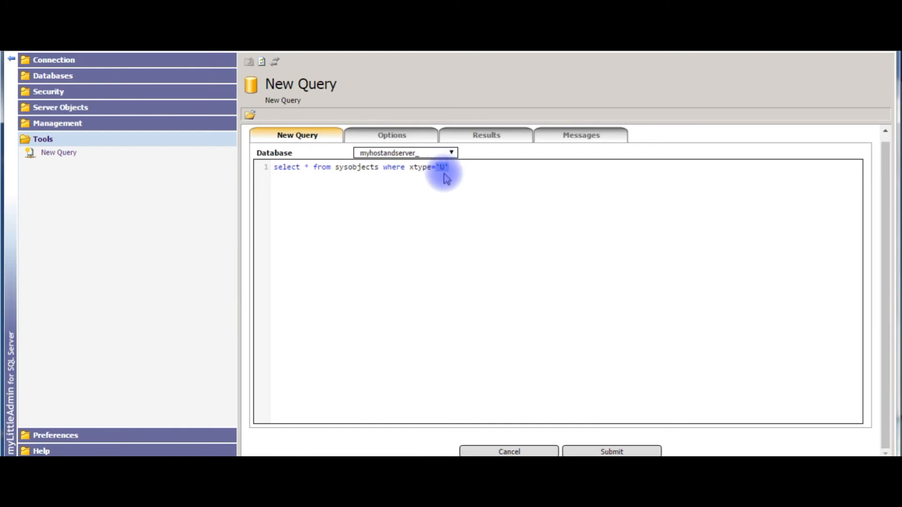
left_click(611, 452)
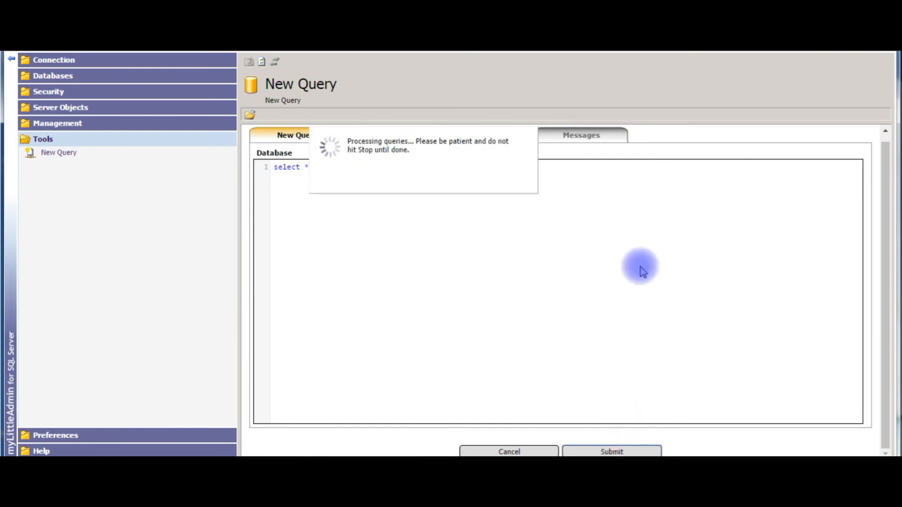